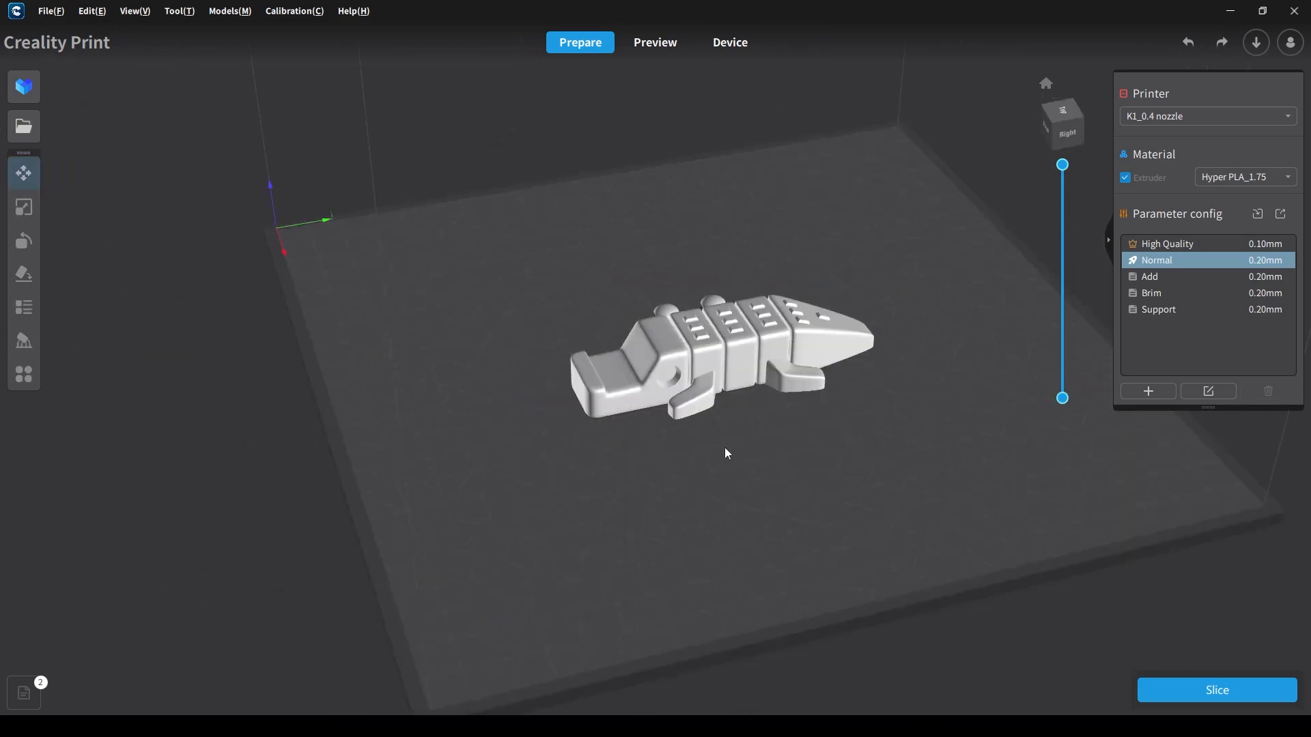
# - Slice the crocodile and show the G-code preview up to layer 27, with 33-minute print time
pyautogui.click(1215, 690)
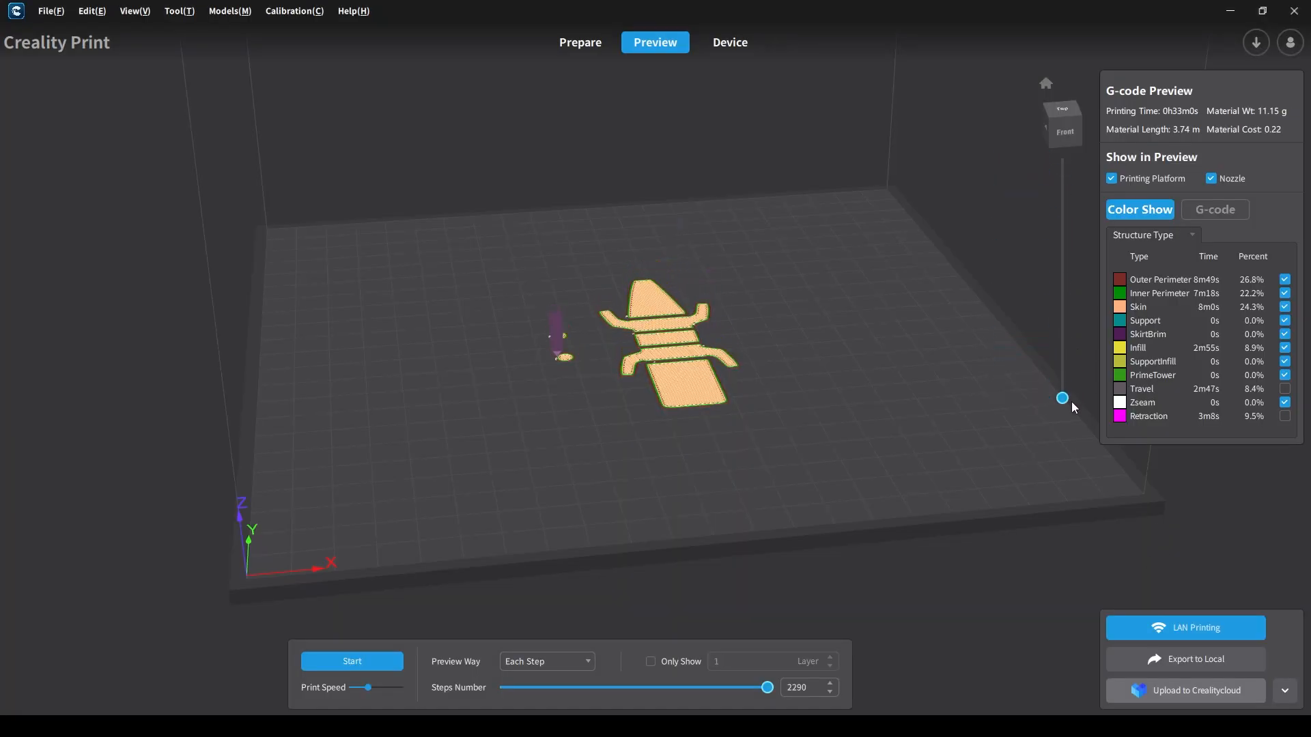
pyautogui.moveTo(1063, 398); pyautogui.dragTo(1062, 329)
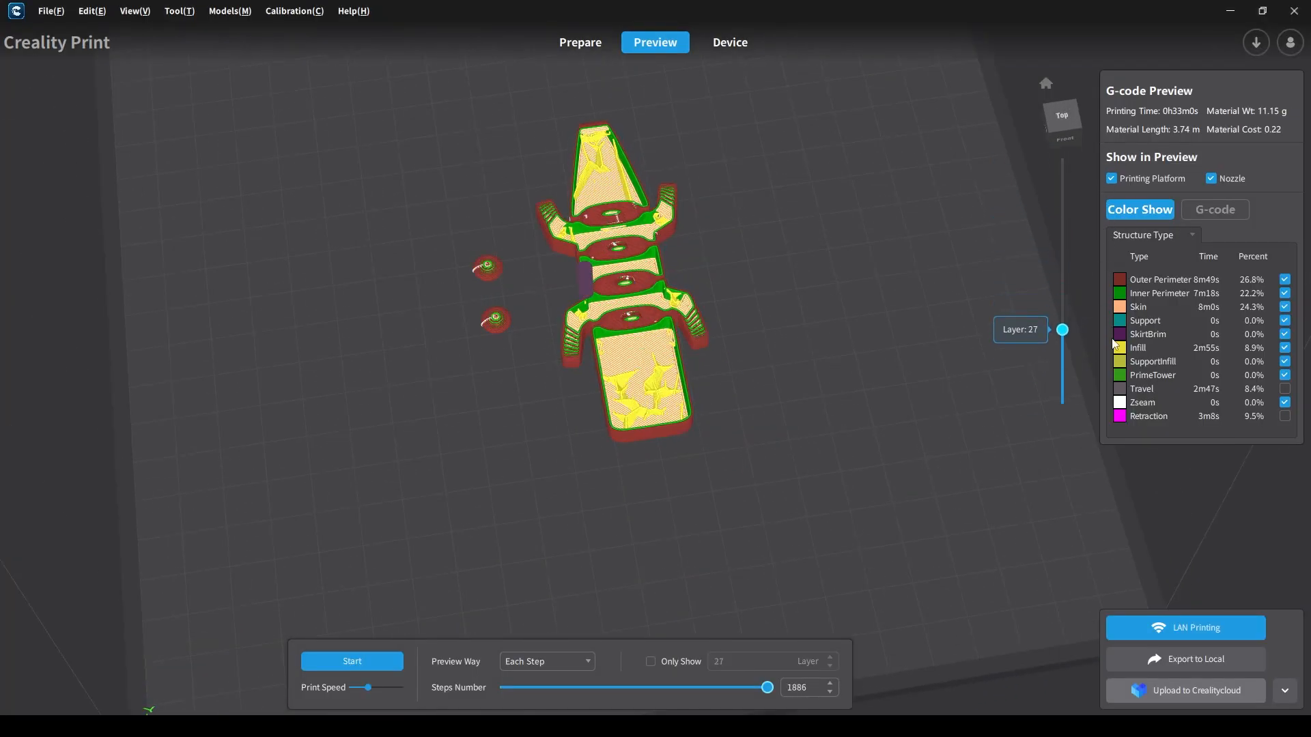